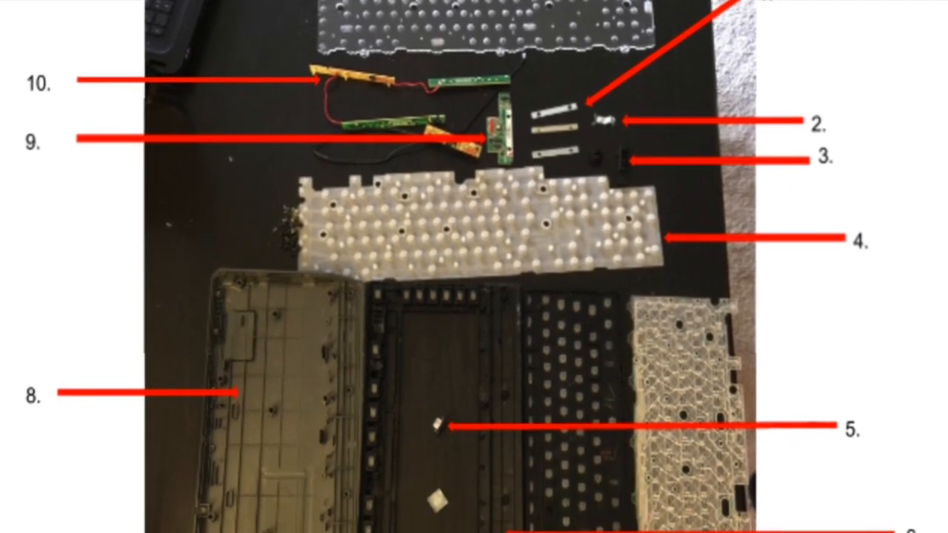
scroll(down, 3)
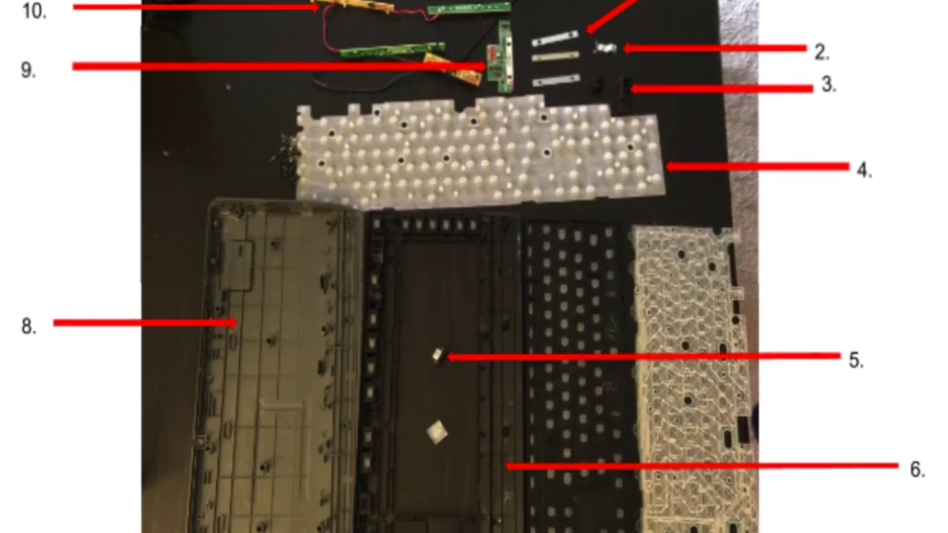
scroll(down, 3)
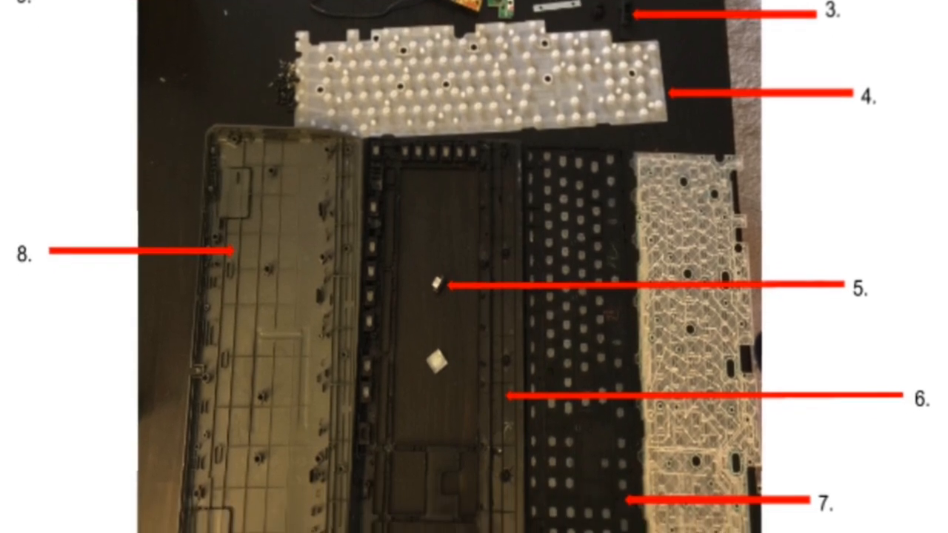